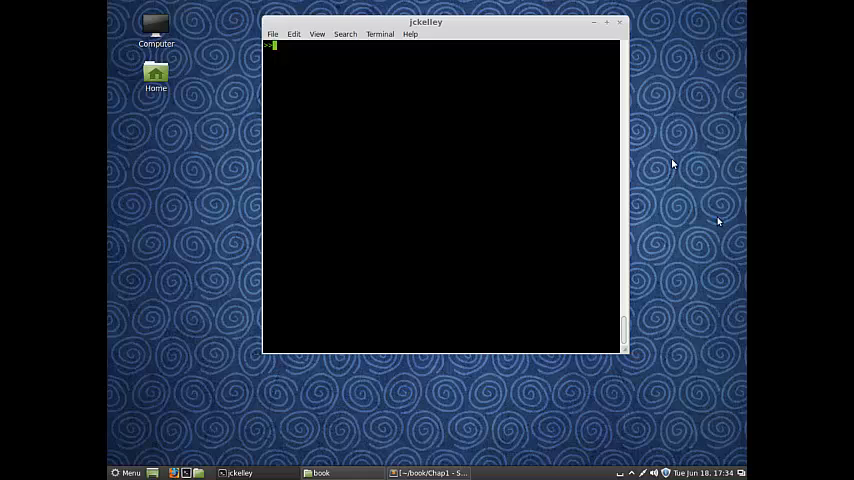
Run git log, page through the full history, then list commits with git log --oneline.
text(git)
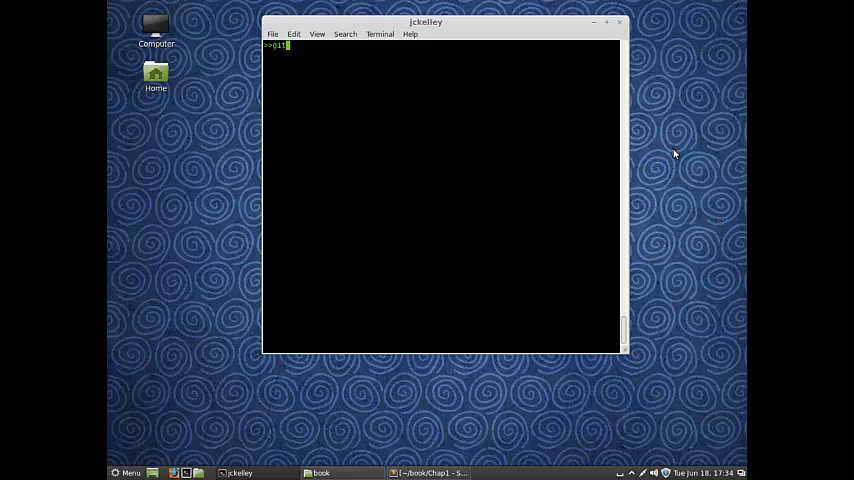
key(Return)
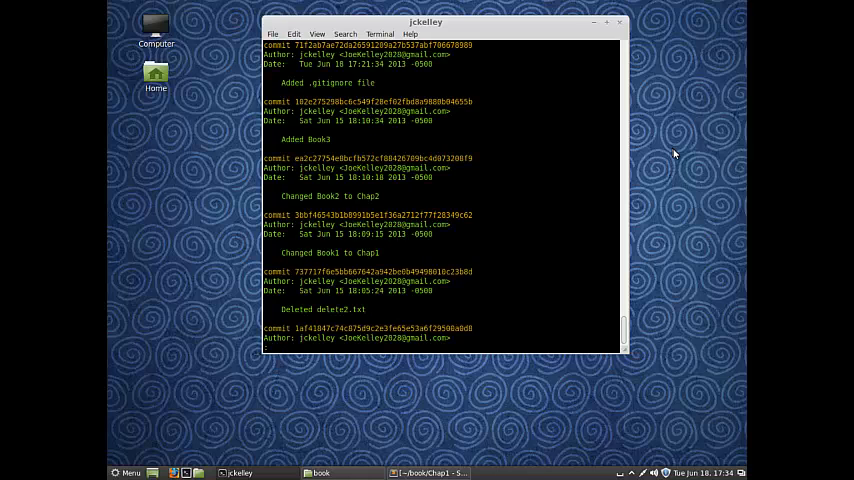
mouse_move(330, 104)
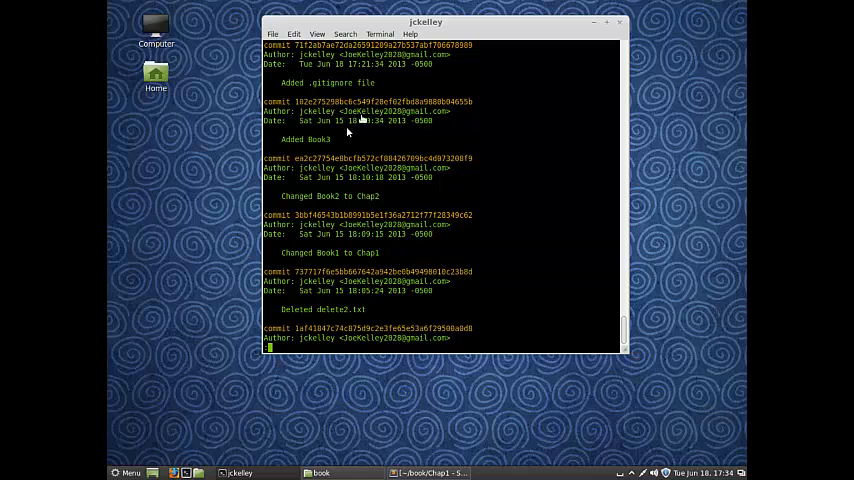
mouse_move(616, 304)
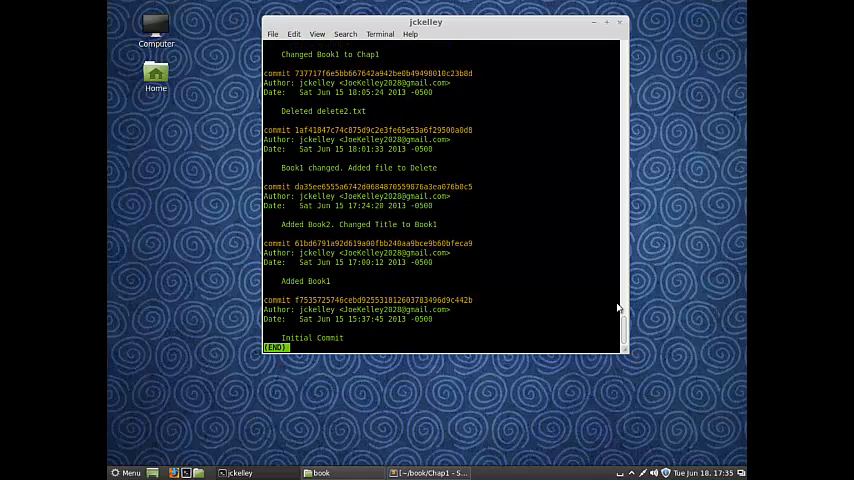
key(q)
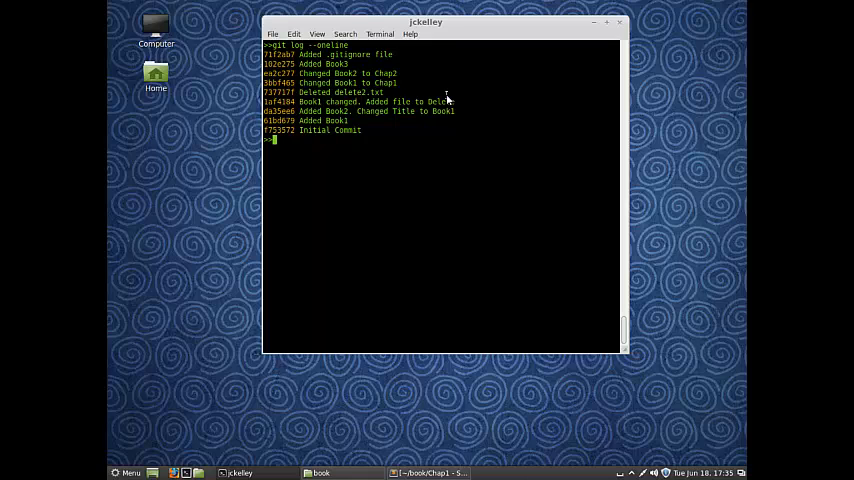
Show only the three latest commits in short form with git log --oneline -3.
text(git log --oneline)
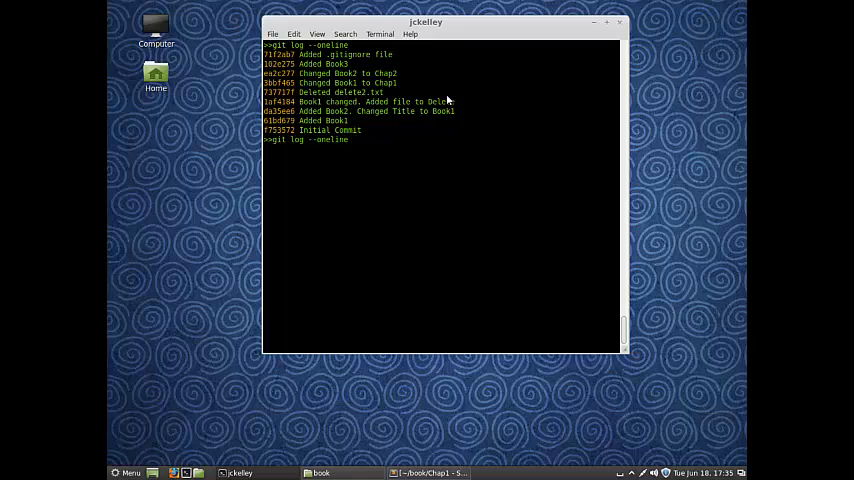
text(-3)
text(git log --)
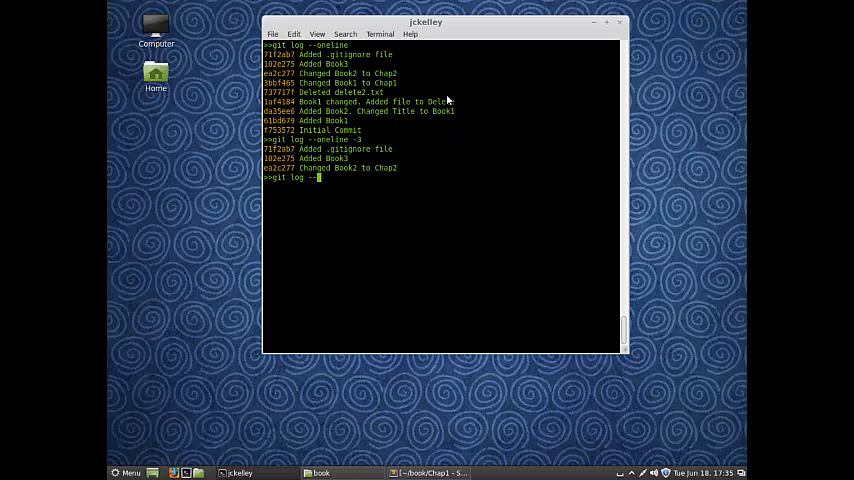
List the commits made since 2013-06-17 with git log --since, then clear the screen.
text(since-)
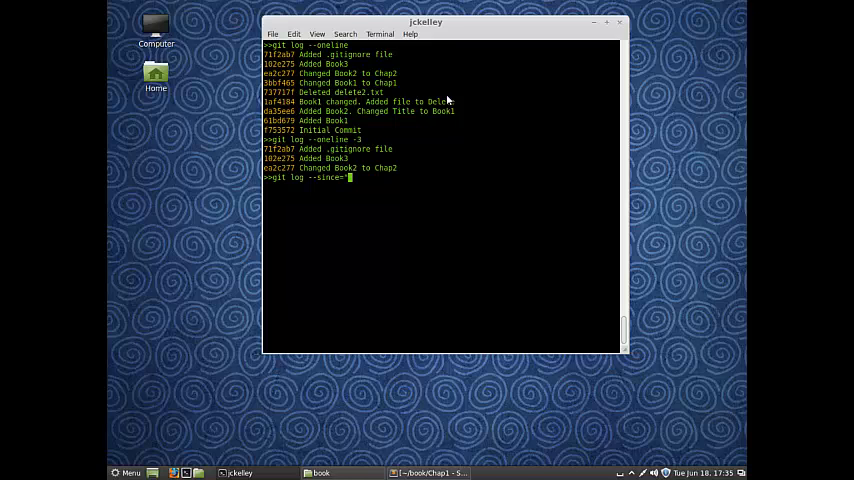
text(2013-06-)
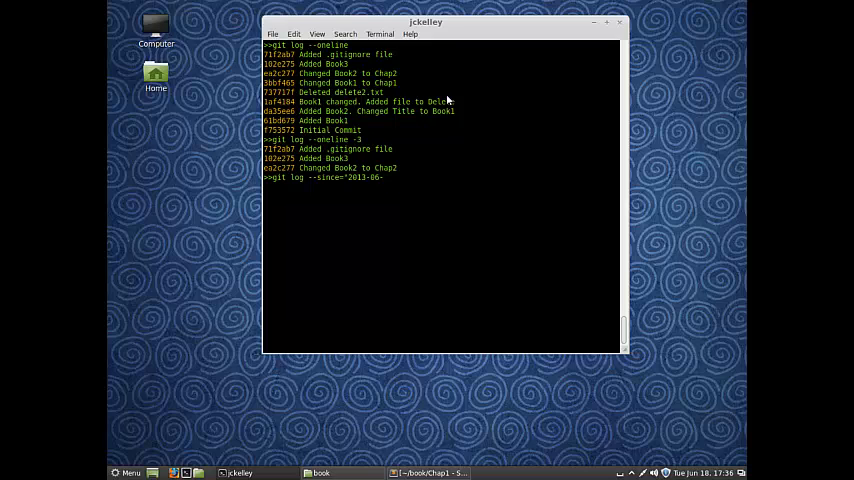
text(17")
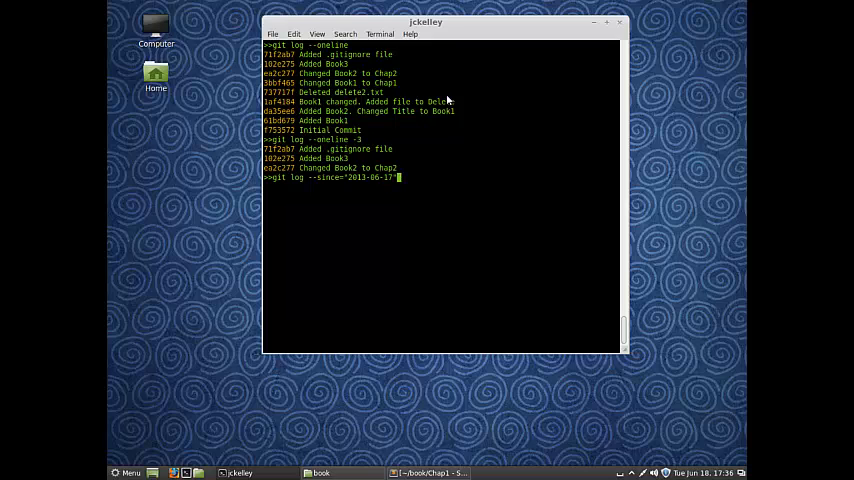
key(Return)
text(git)
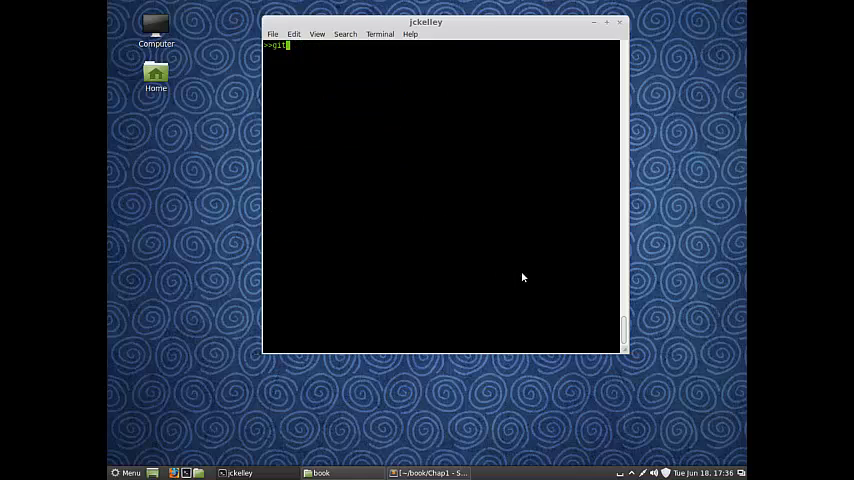
List the commits made up to 2013-06-09 with git log --until.
text(log)
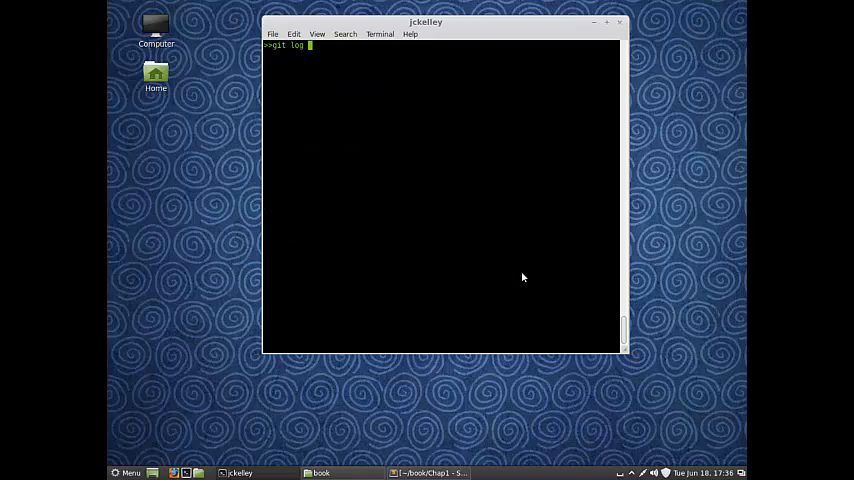
text(--until=)
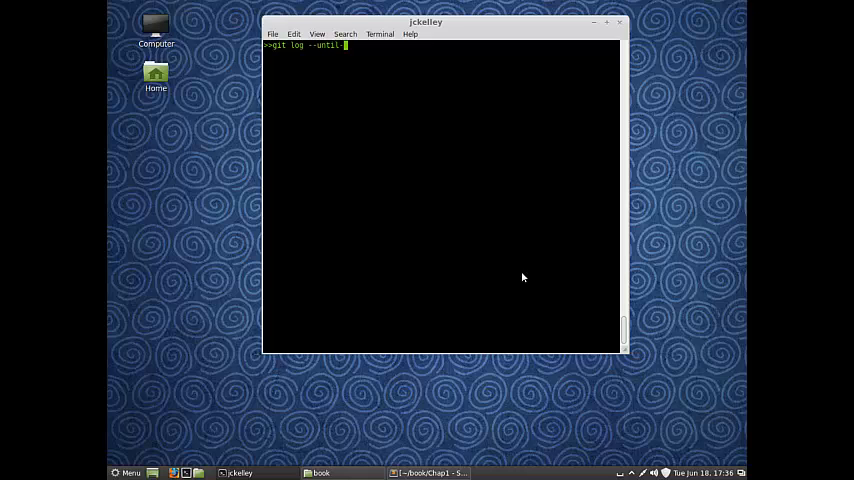
text("2013-)
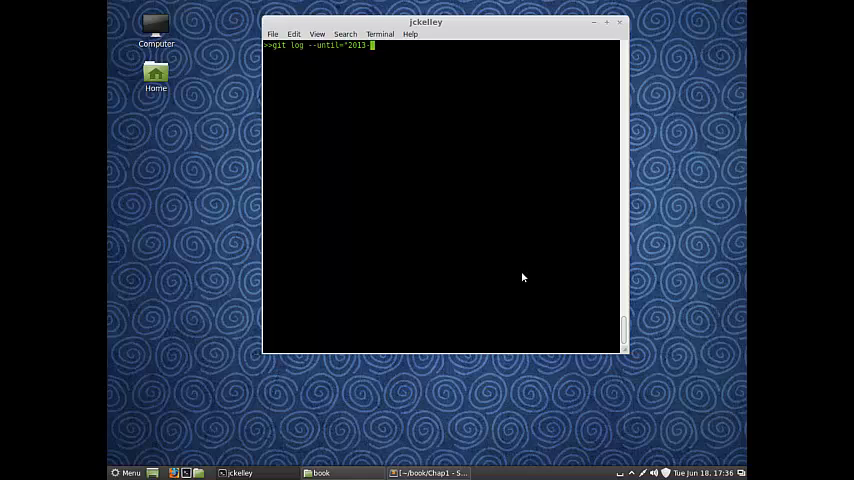
text(06-)
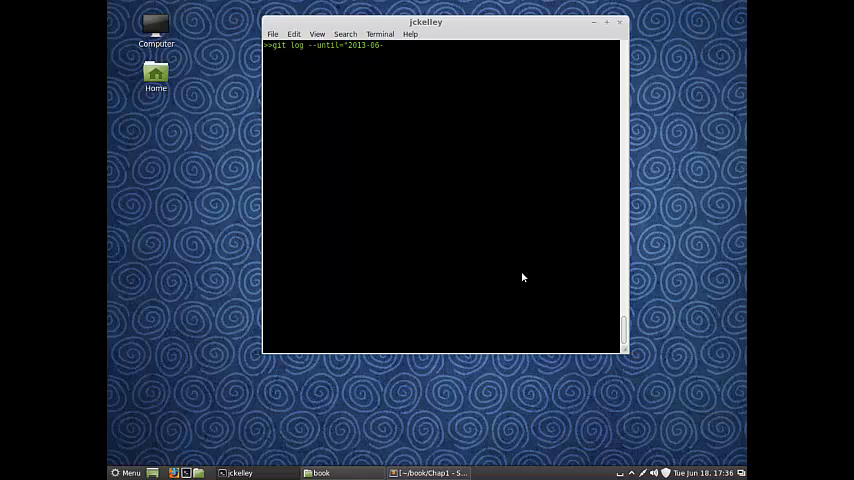
text(09)
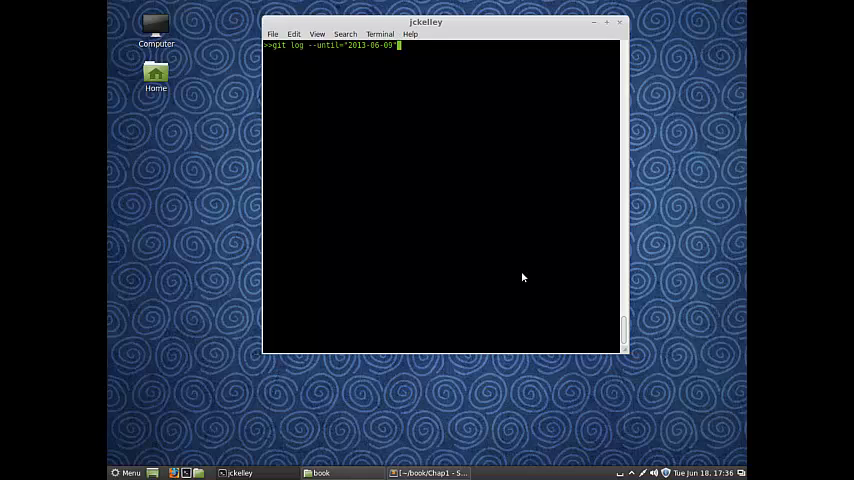
key(Return)
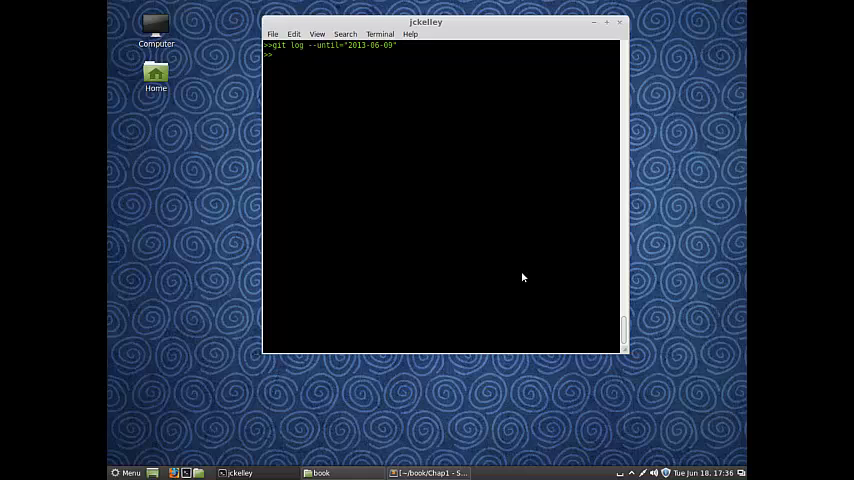
Re-run git log --until="2013-06-09" and clear the screen.
text(git log --until="2013-06-09")
text(git log --until="2013-06-15")
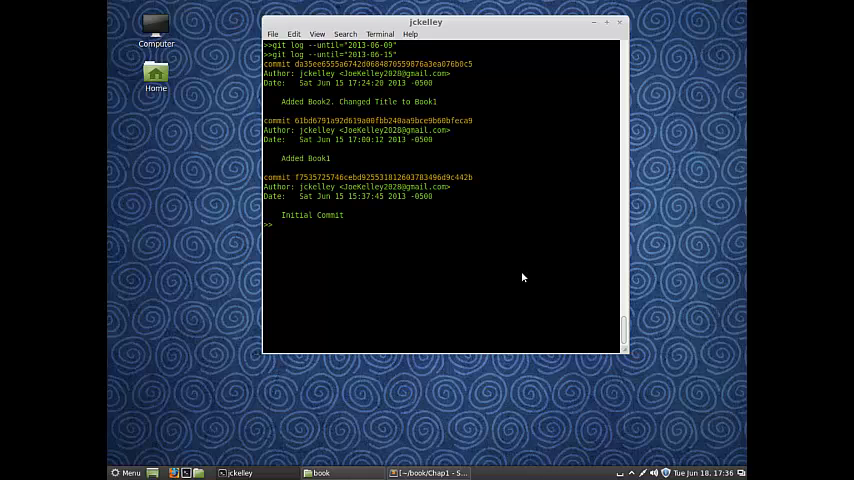
mouse_move(352, 228)
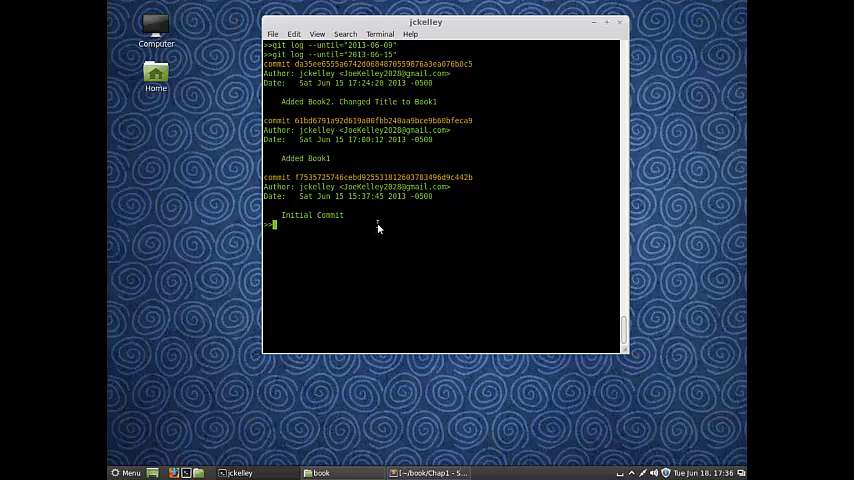
text(clear)
text(git l)
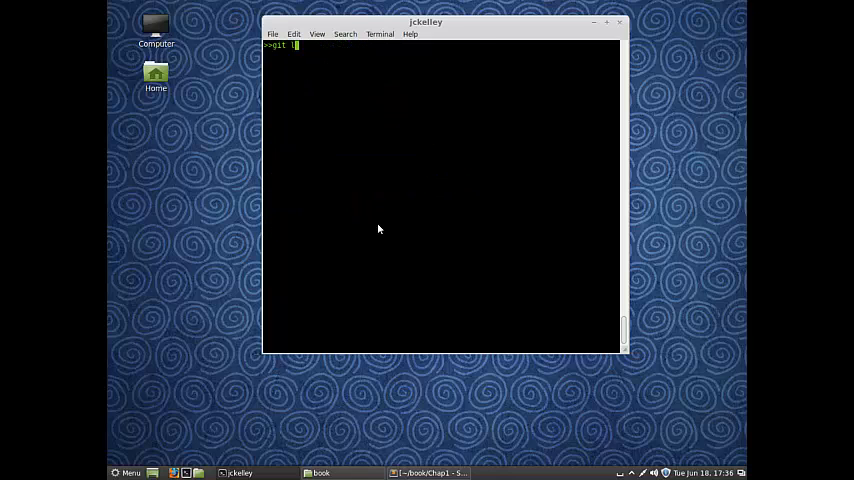
Try the mistyped filter git log --since2.weeks, which git rejects.
text(og --since)
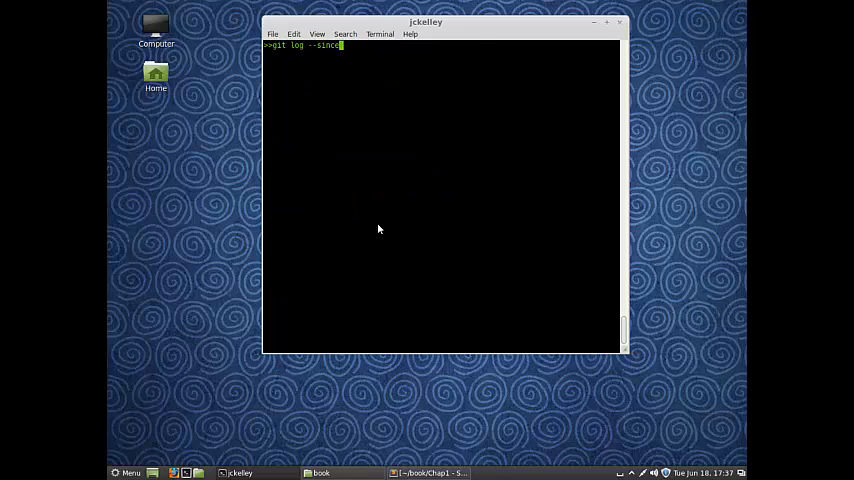
text(2.weeks)
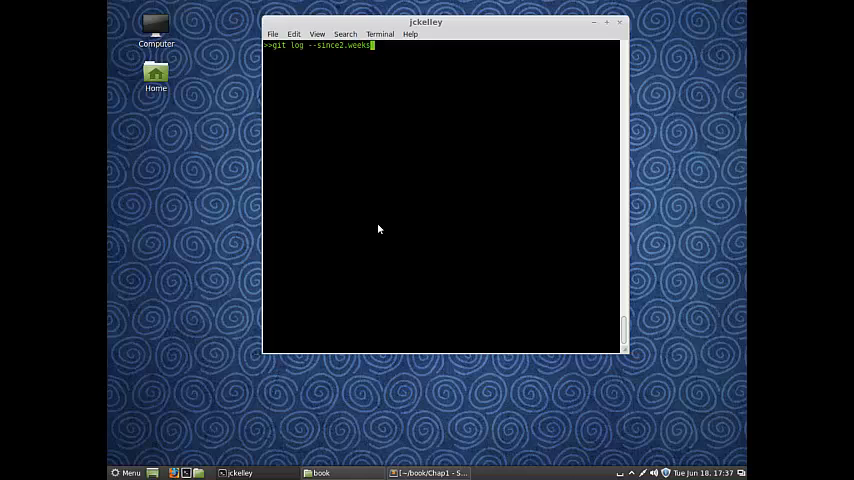
key(Return)
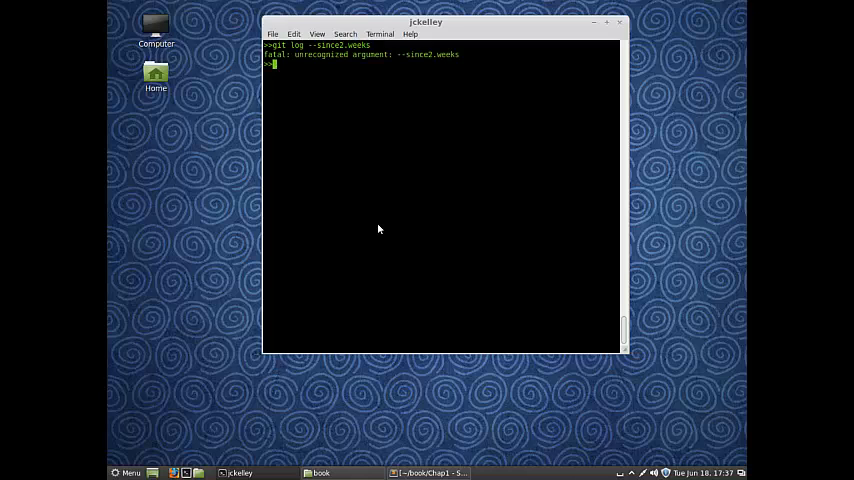
List the commits from the past two weeks with git log --since="2 weeks" and scroll through them.
text(git log)
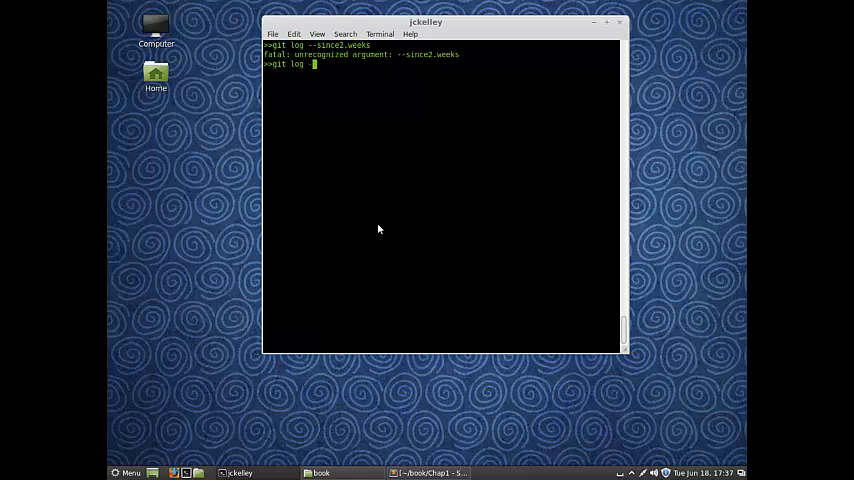
text(--since)
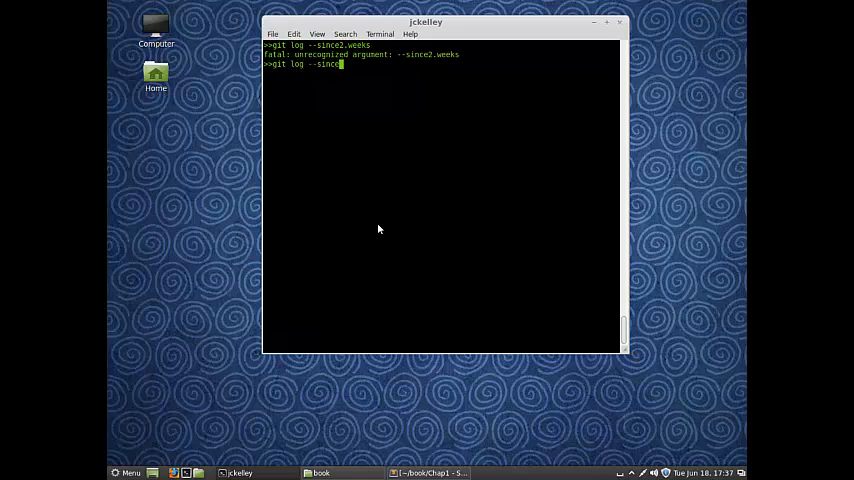
text(="2 weeks")
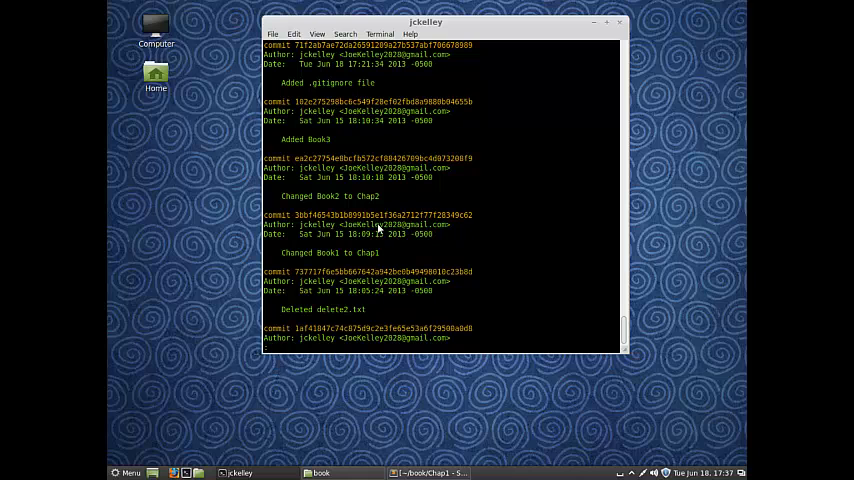
scroll(down, 3)
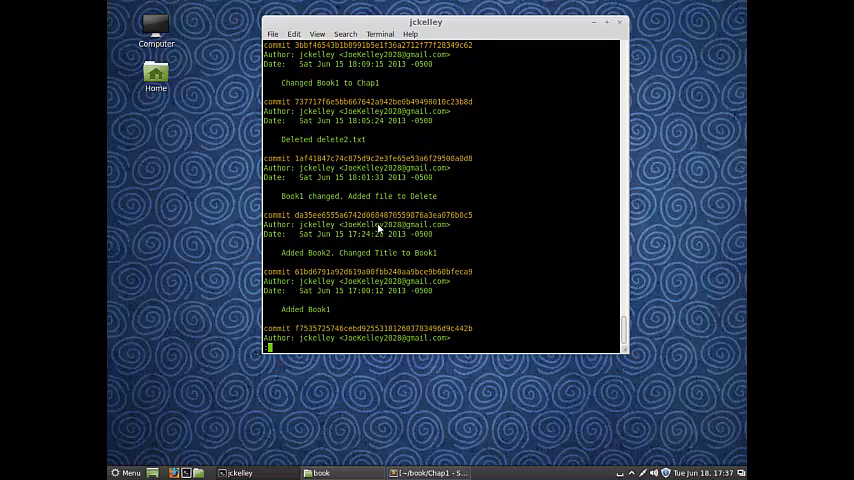
scroll(down, 3)
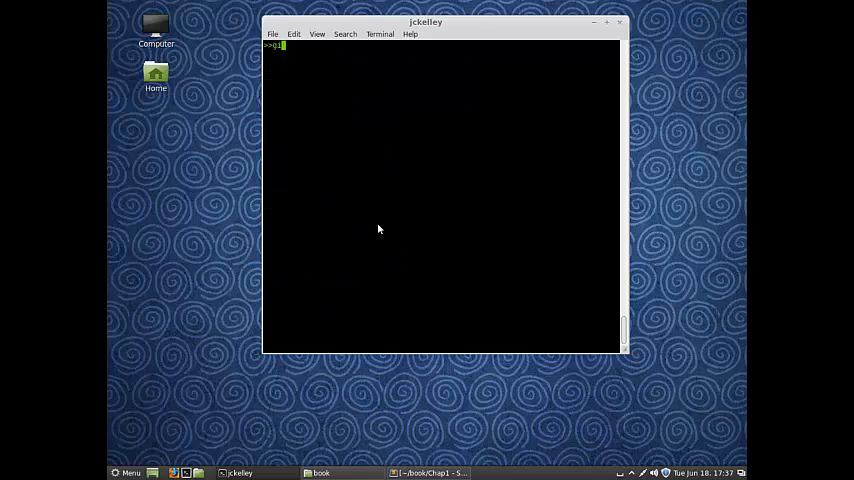
List only the commits by author Joe with git log --author="Joe", review them, then clear the screen.
text(git log --author)
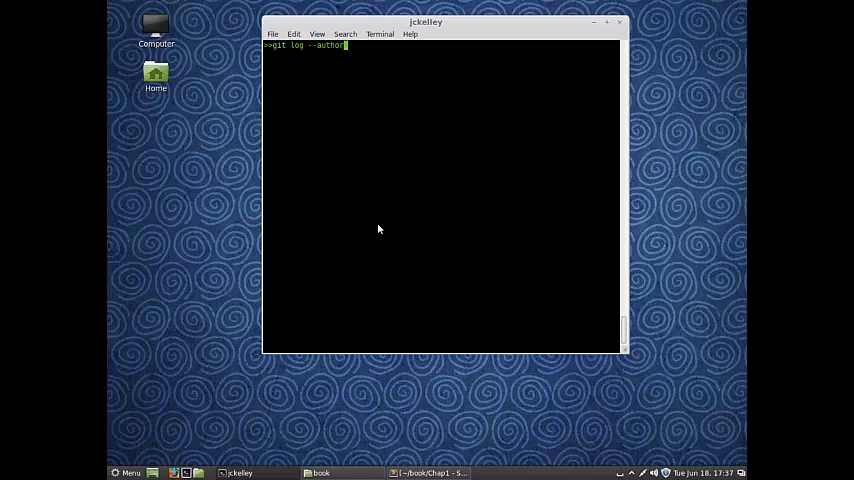
text(=)
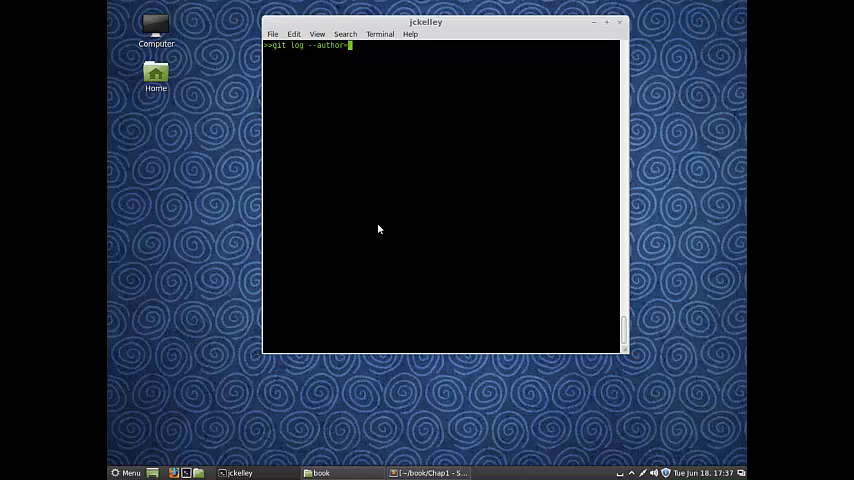
text(Joe")
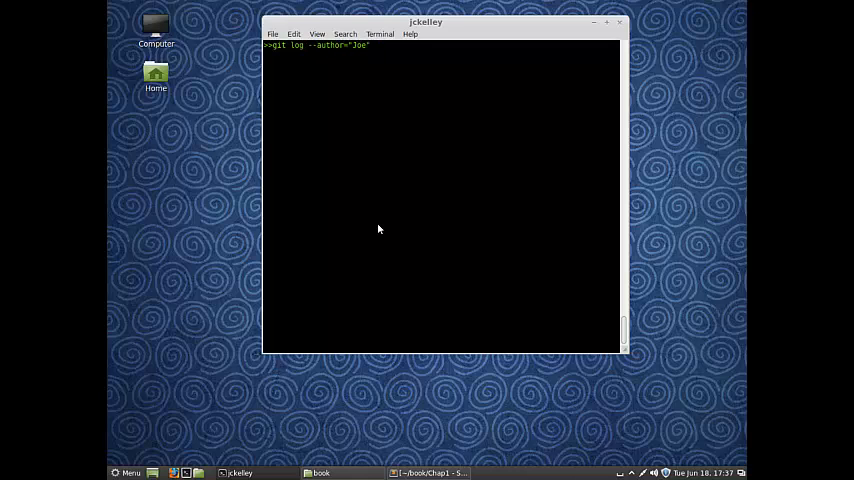
key(Return)
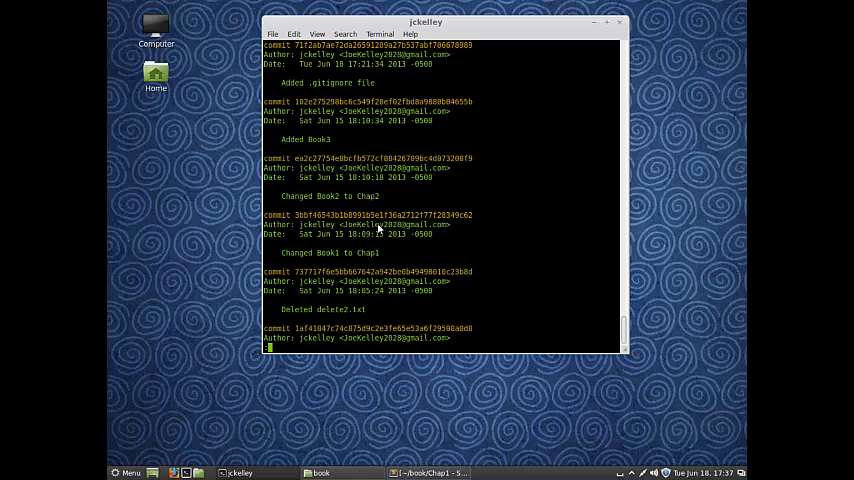
scroll(down, 3)
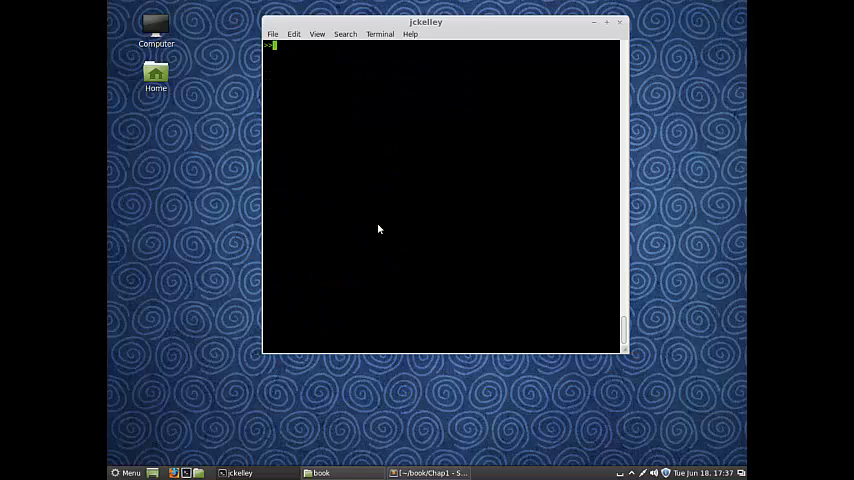
List the commits one per line with git log --oneline.
text(git log)
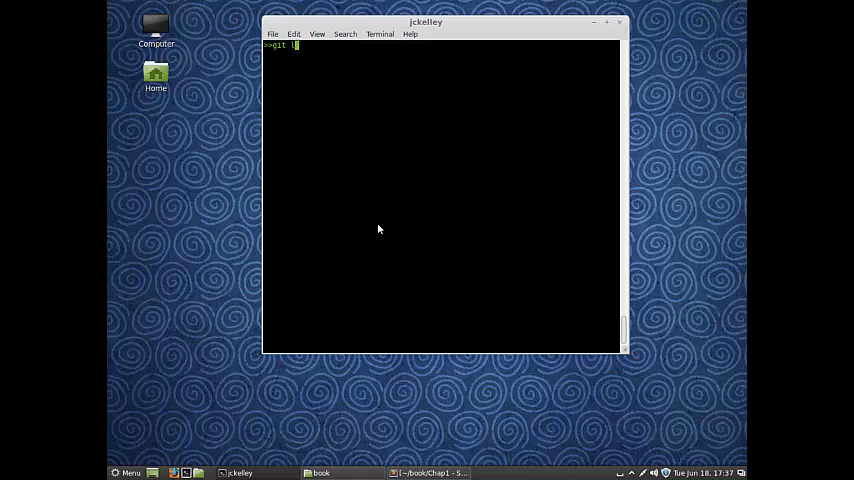
text(og)
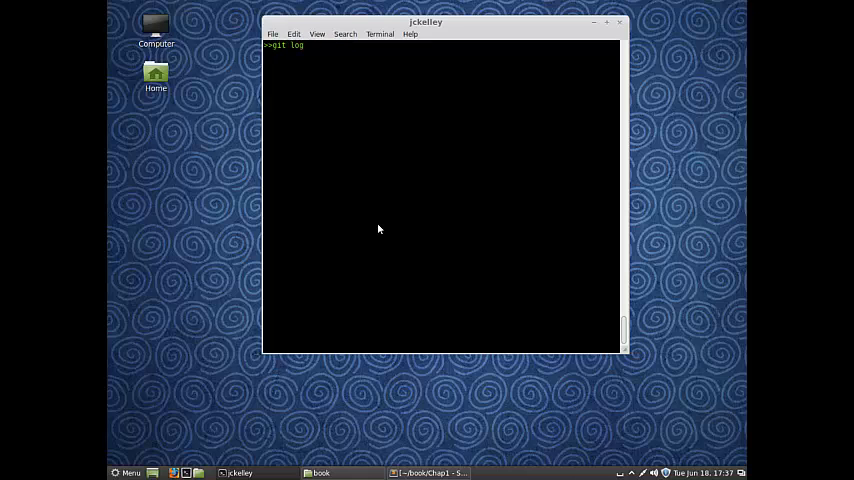
text(--oneline)
text(git log 737717f)
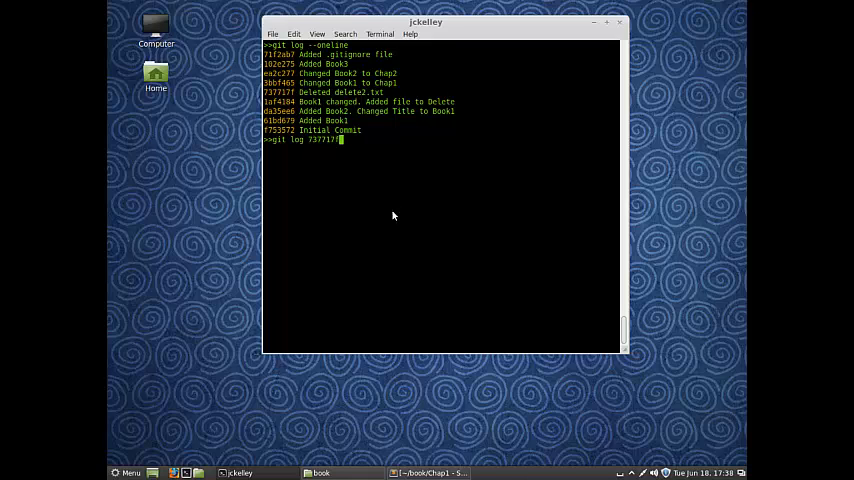
Show the full log for the commit range 737717f..71f2ab7 and scroll through it, then clear the screen.
text(..)
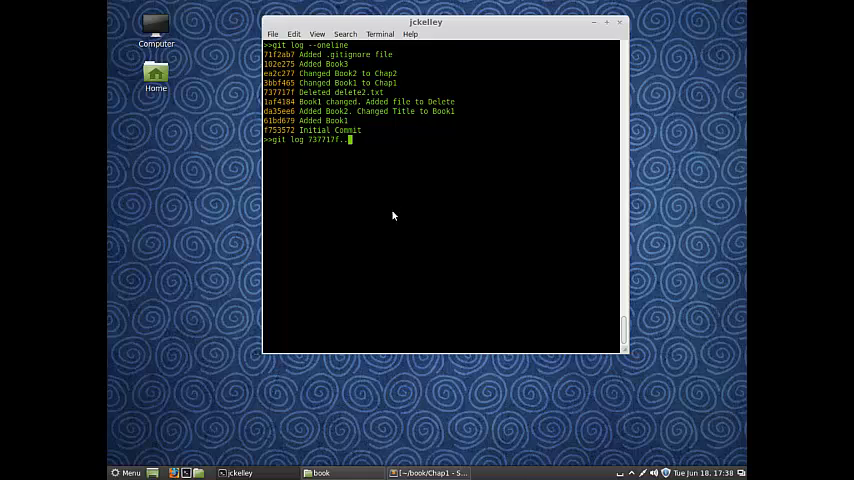
text(.)
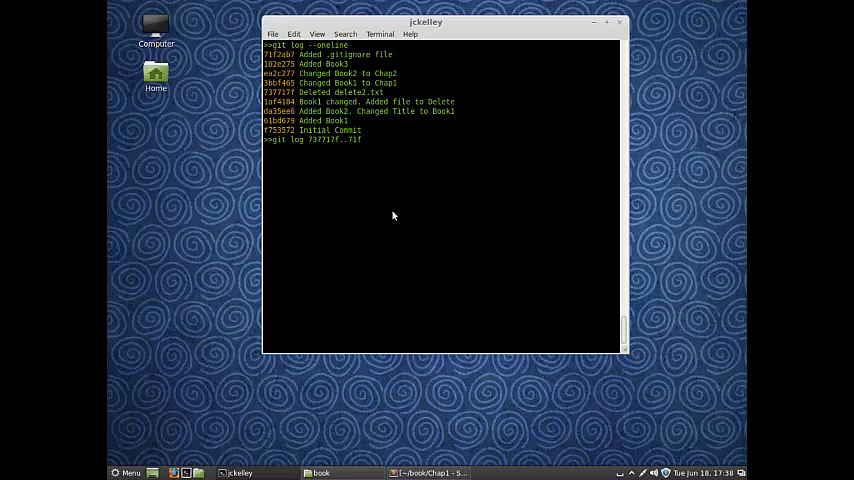
text(git log 737717f..71f2ab7)
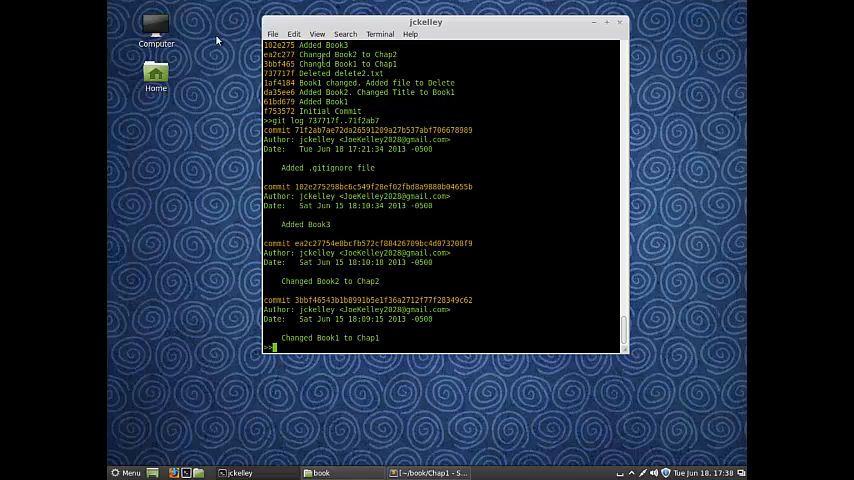
scroll(down, 3)
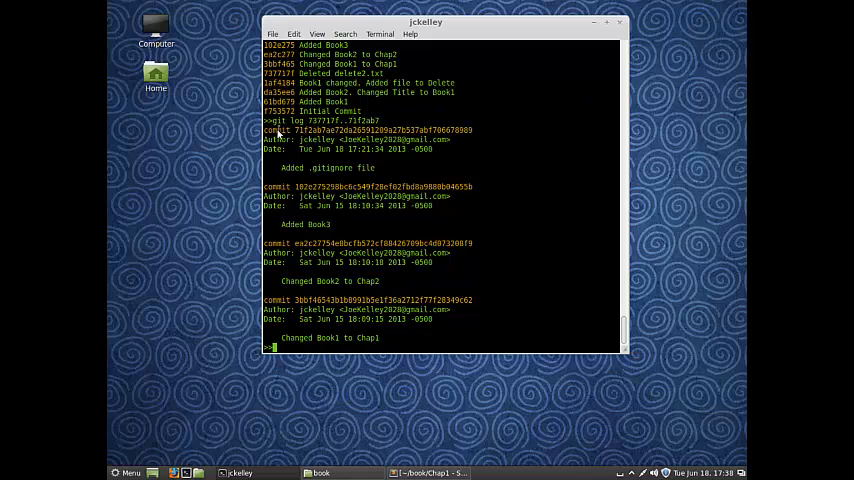
drag(264, 130, 480, 344)
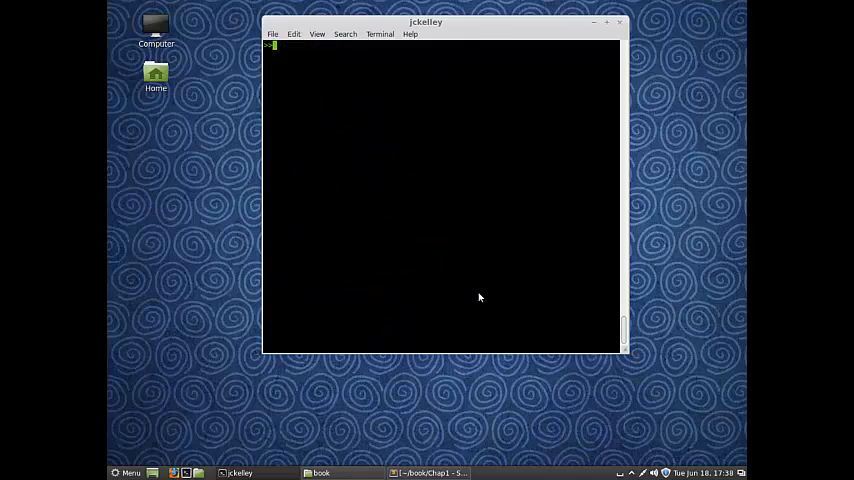
Show the commit history with per-file change statistics using git log --stat, then clear the screen.
text(git)
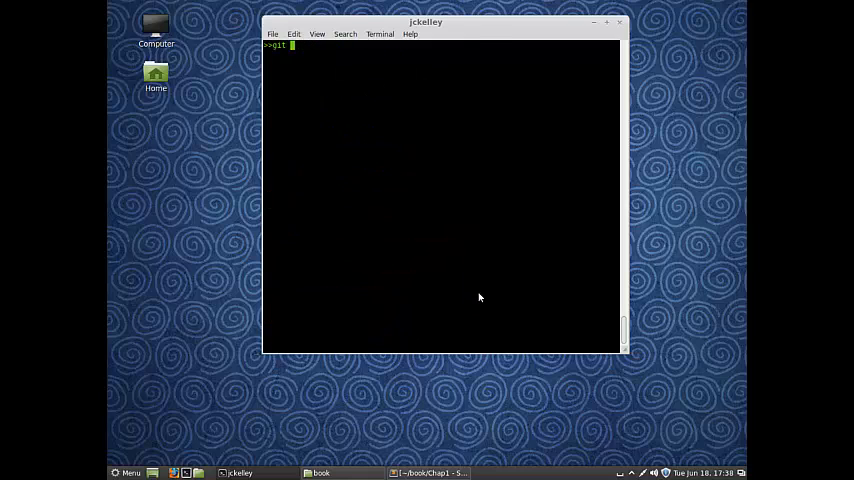
text(log --s)
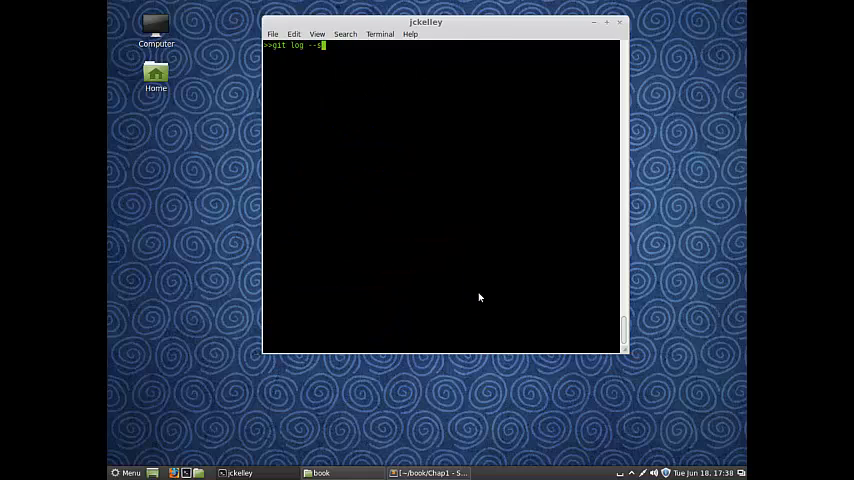
key(Return)
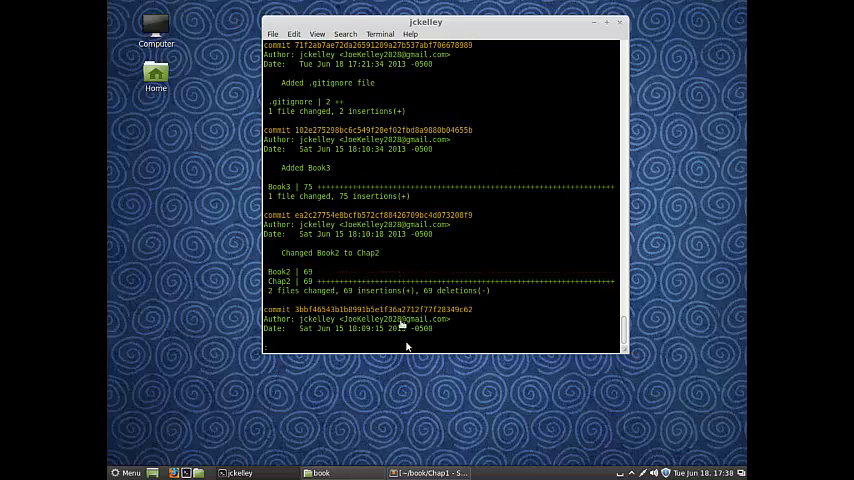
scroll(down, 3)
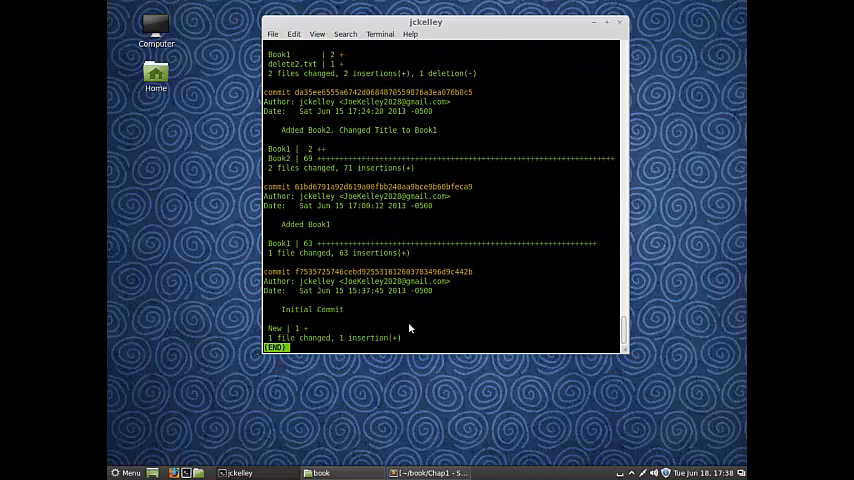
key(q)
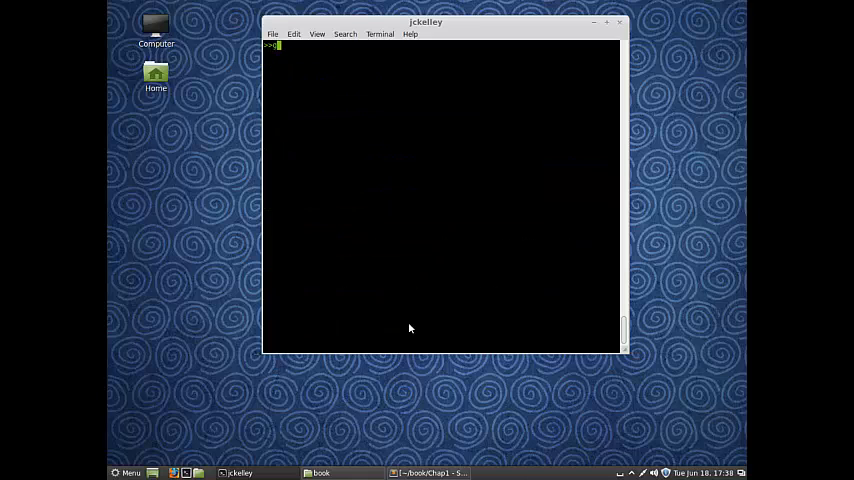
List the commits one per line with git log --oneline.
text(git log --o)
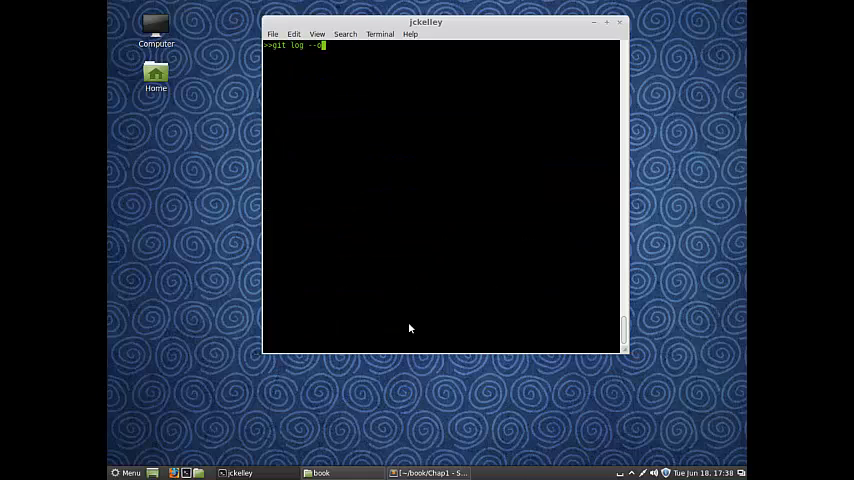
key(Return)
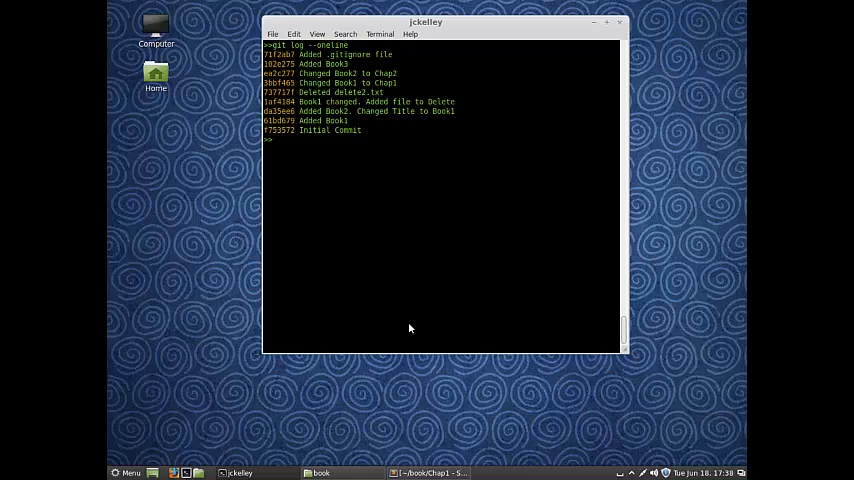
Show the log in short format with git log --format=short, scroll it, then clear the screen.
text(git log --format=short)
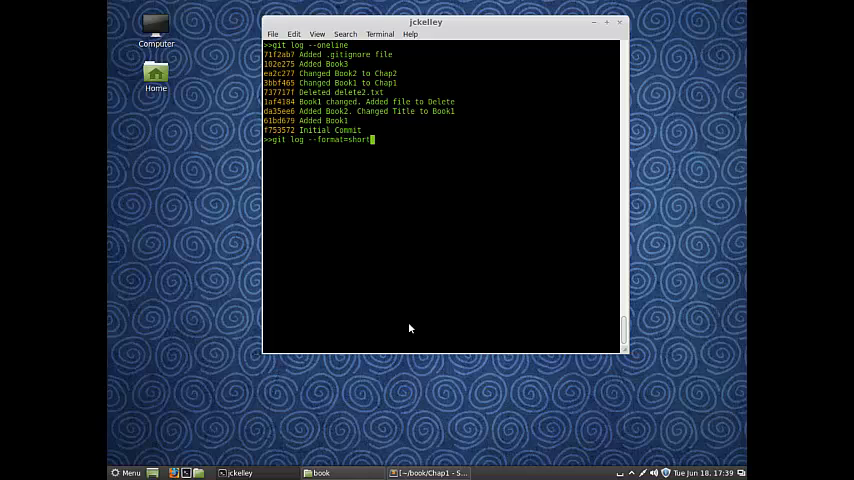
key(Return)
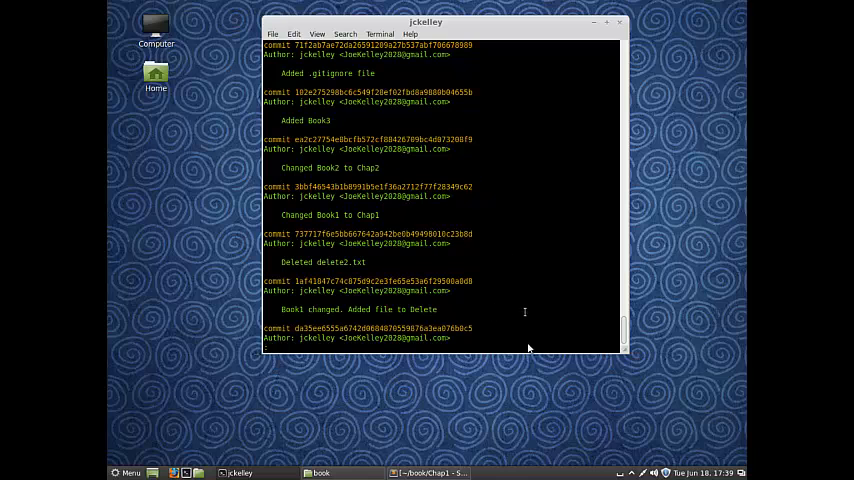
scroll(down, 3)
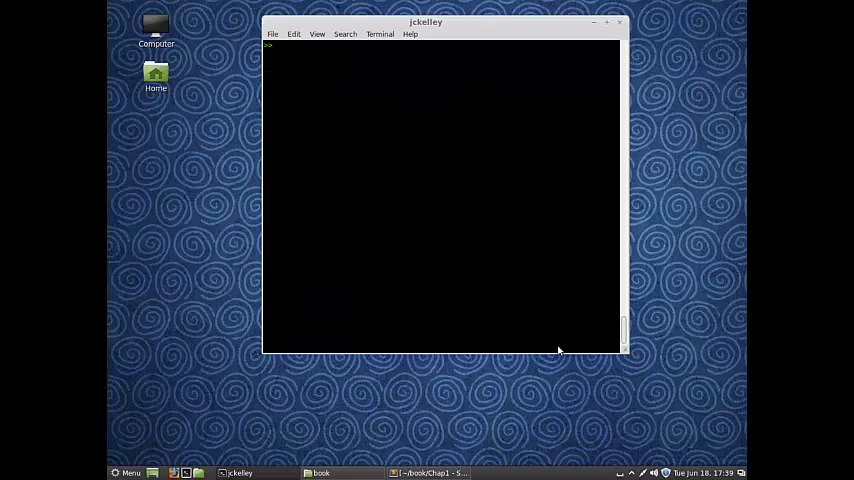
Show the whole history as a decorated one-line graph with git log --oneline --graph --all --decorate.
text(g1)
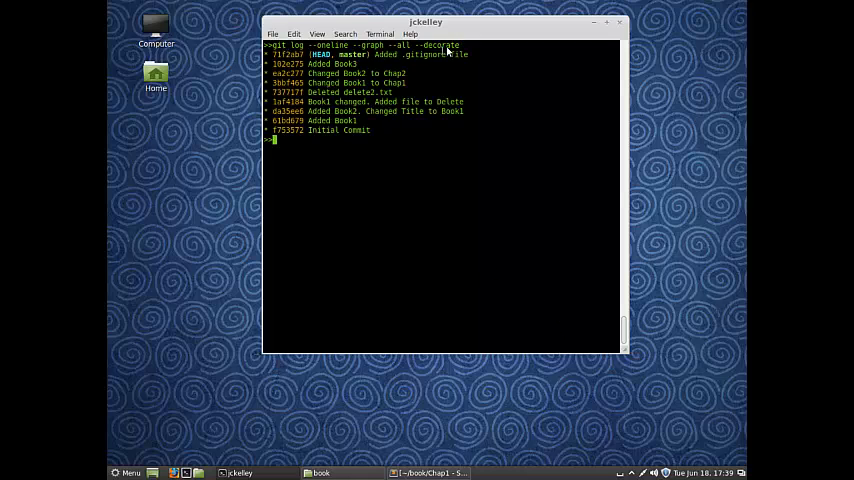
mouse_move(352, 62)
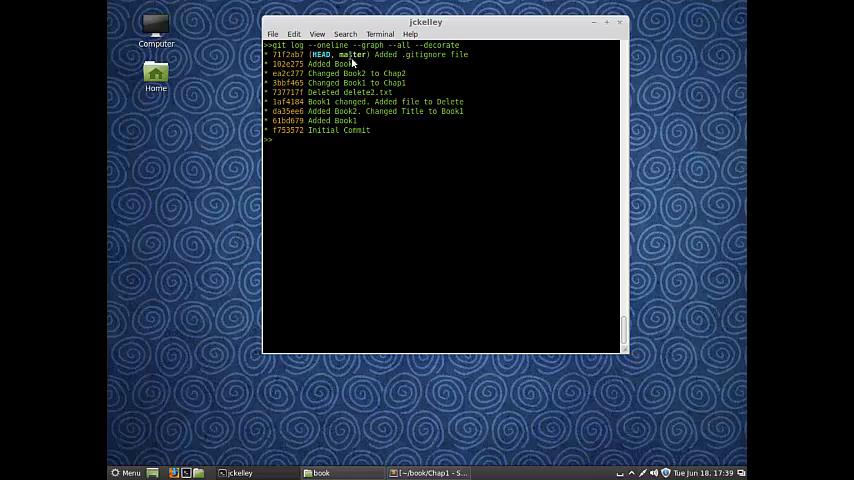
mouse_move(386, 162)
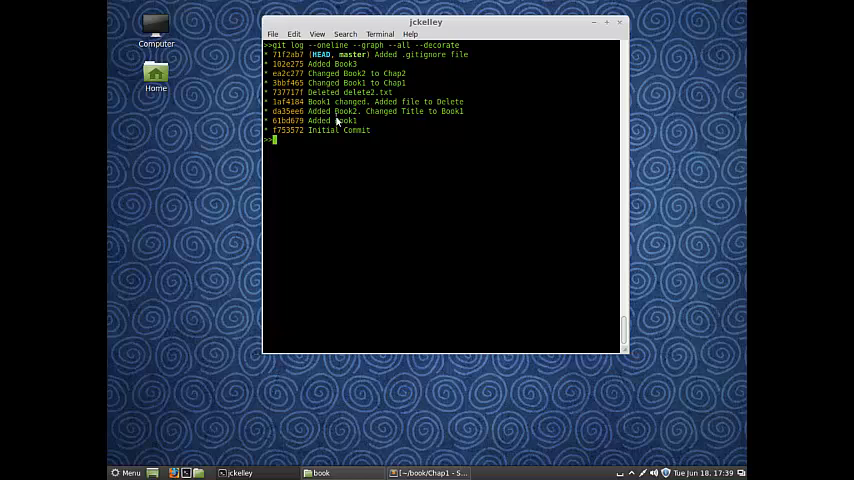
mouse_move(466, 52)
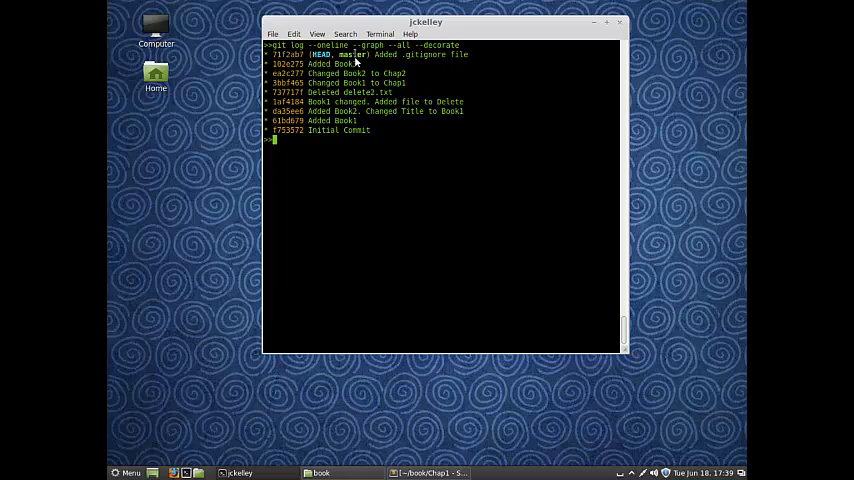
mouse_move(612, 372)
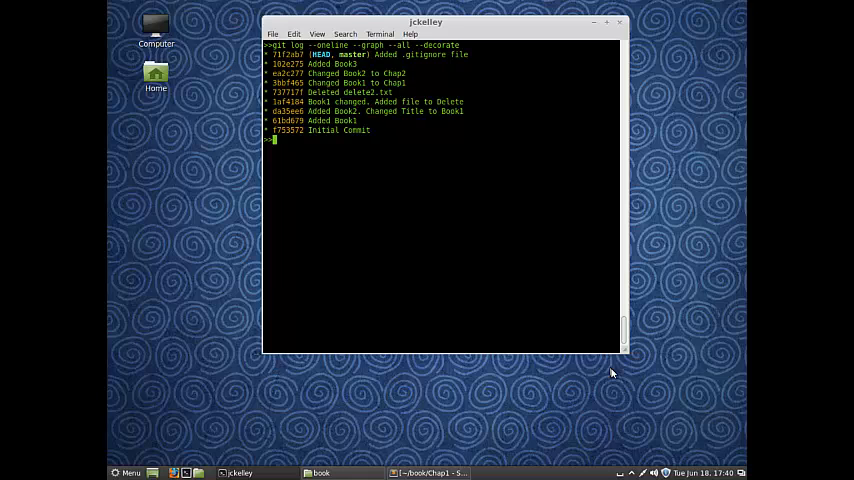
mouse_move(740, 362)
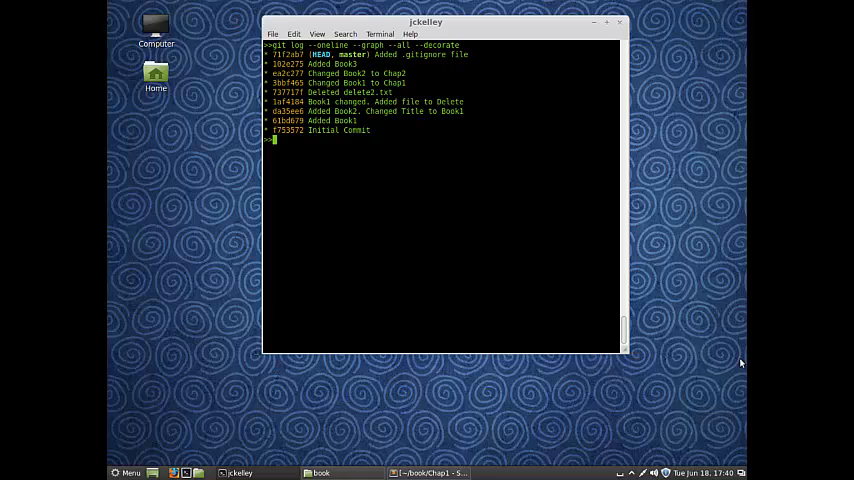